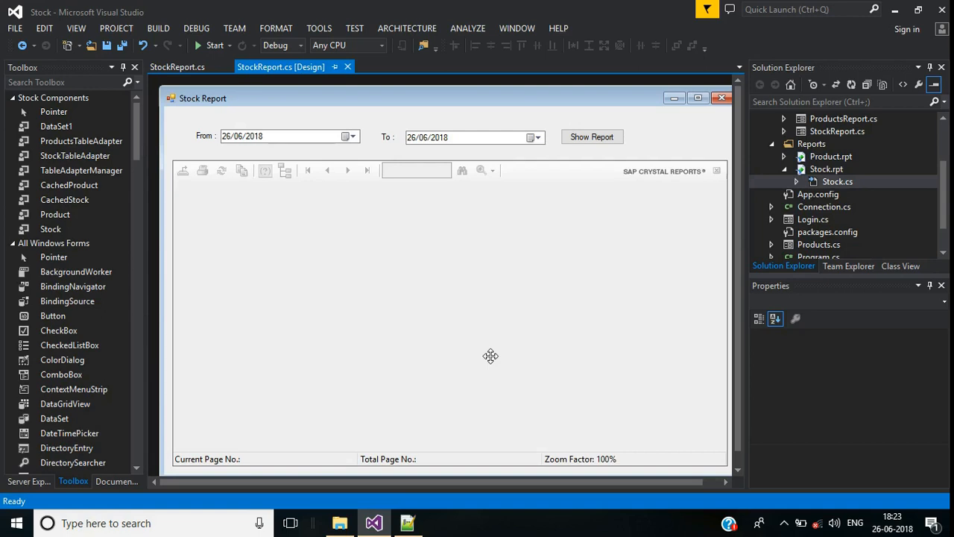
mouse_move(654, 282)
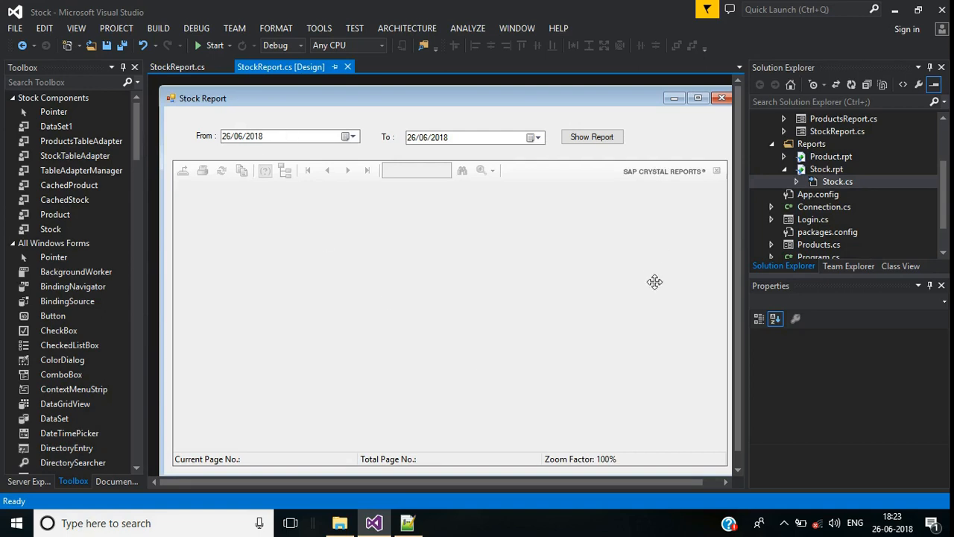
mouse_move(532, 211)
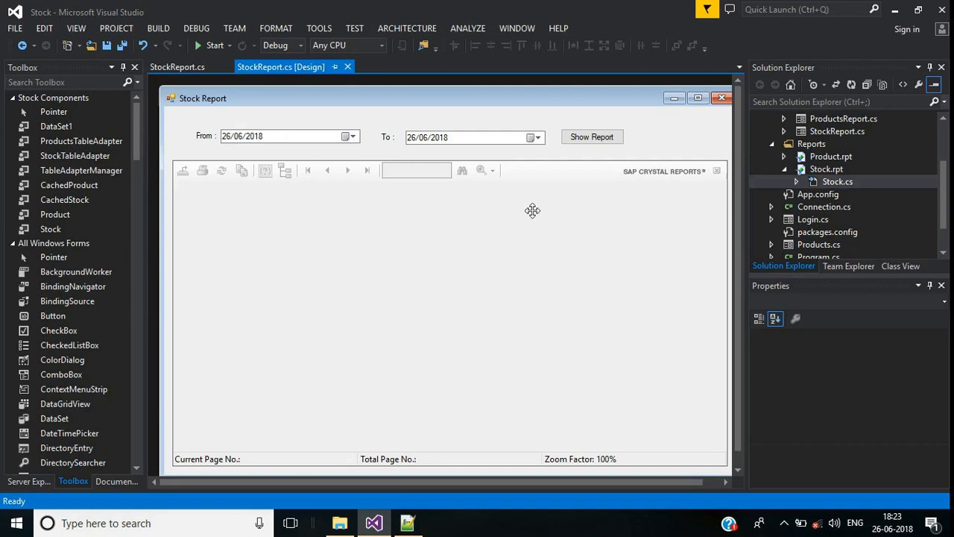
mouse_move(546, 268)
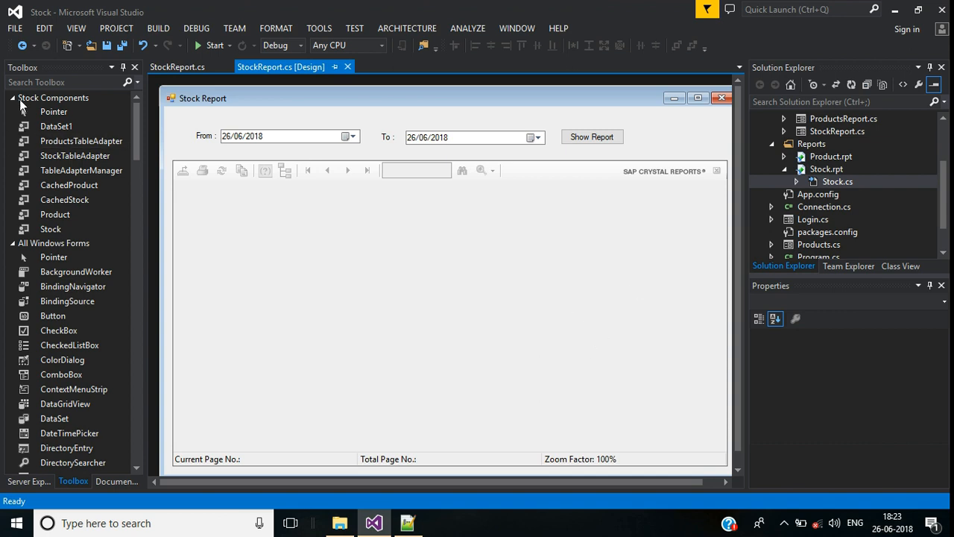
mouse_move(52, 316)
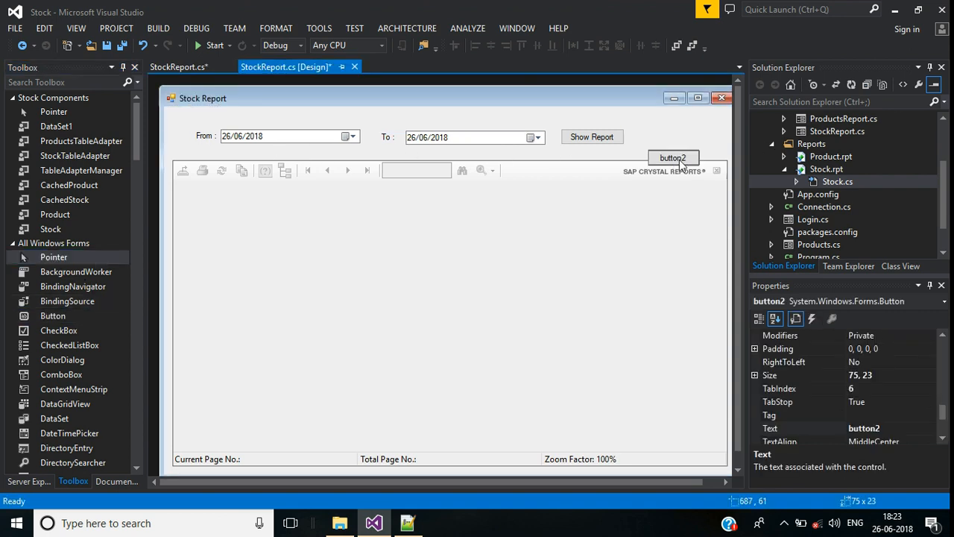
Place a new button beside Show Report and set its Text to Export
left_click_drag(674, 158, 660, 137)
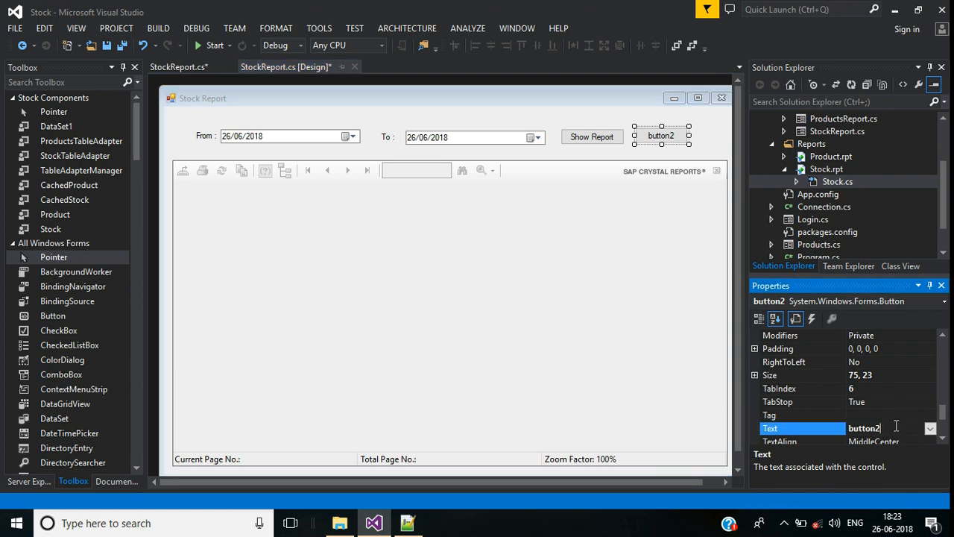
type("Export")
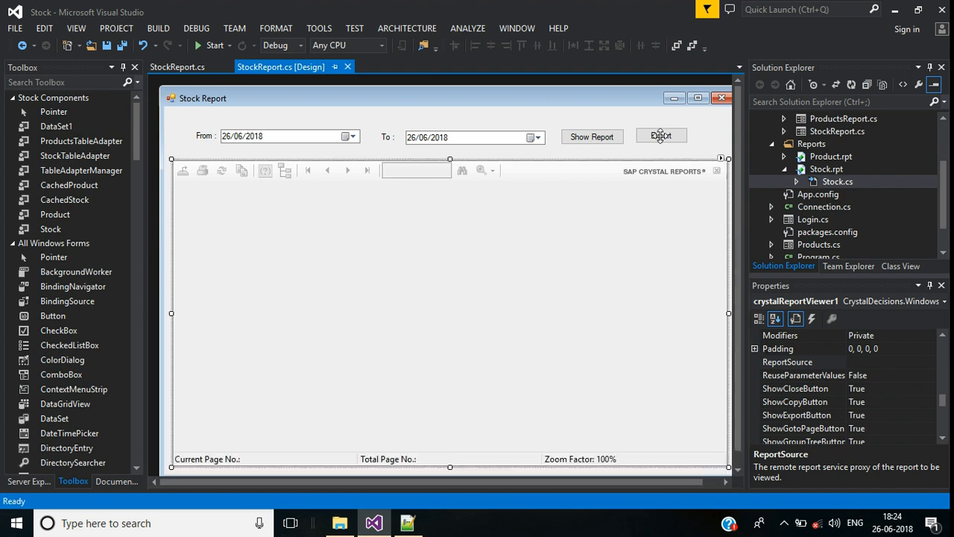
Code button2_Click with SaveFileDialog and ExportOptions ending in cryrpt.Export() for PDF output
double_click(662, 134)
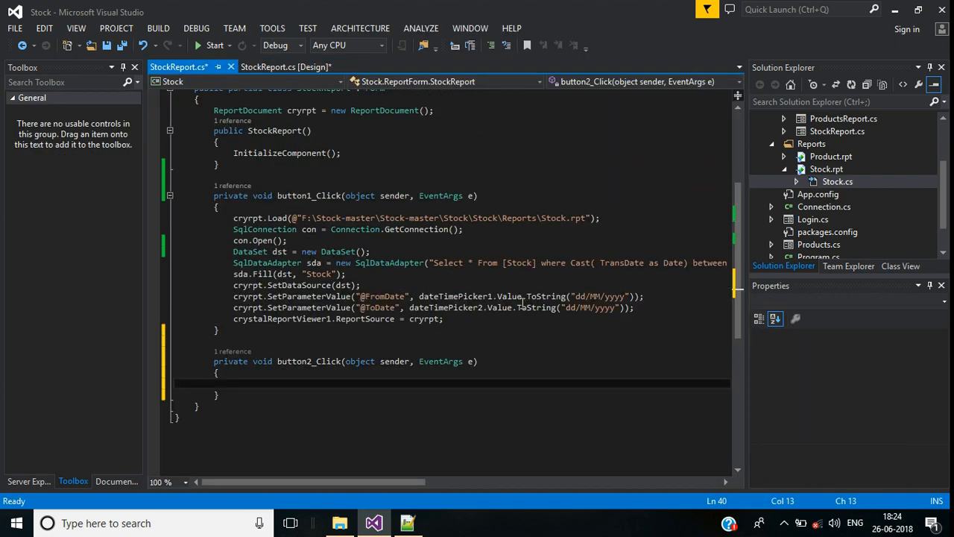
scroll("down", 3)
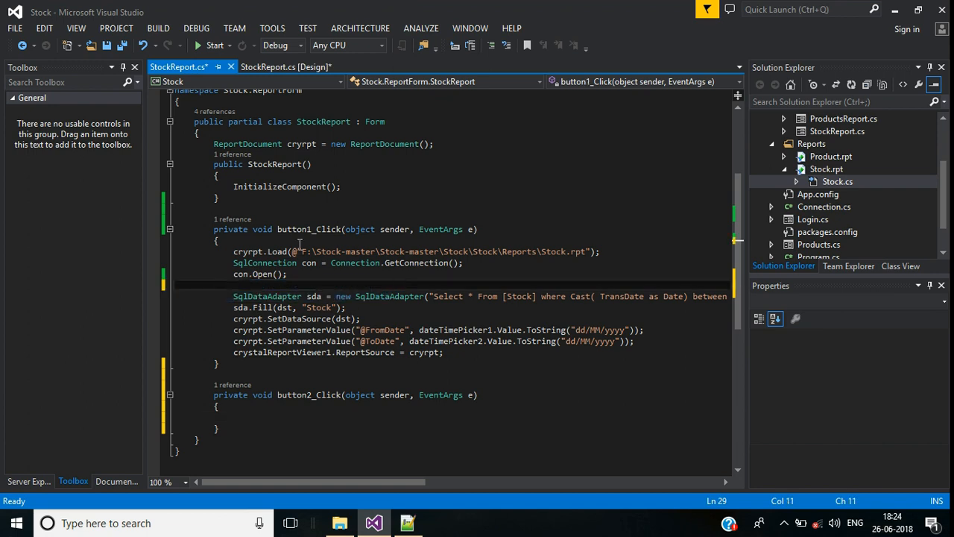
type("DataSet dst = new DataSet();")
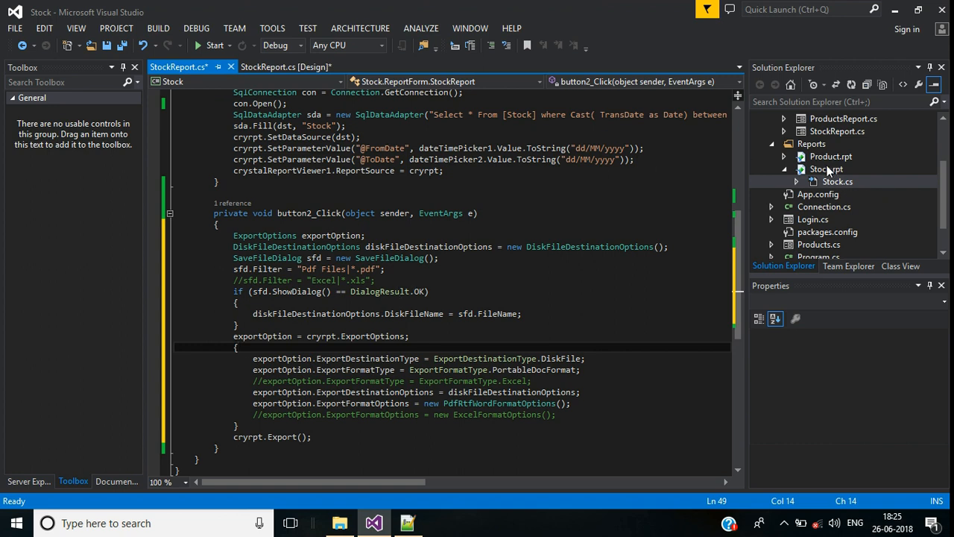
Show the Stock.rpt file's properties from Solution Explorer
right_click(827, 170)
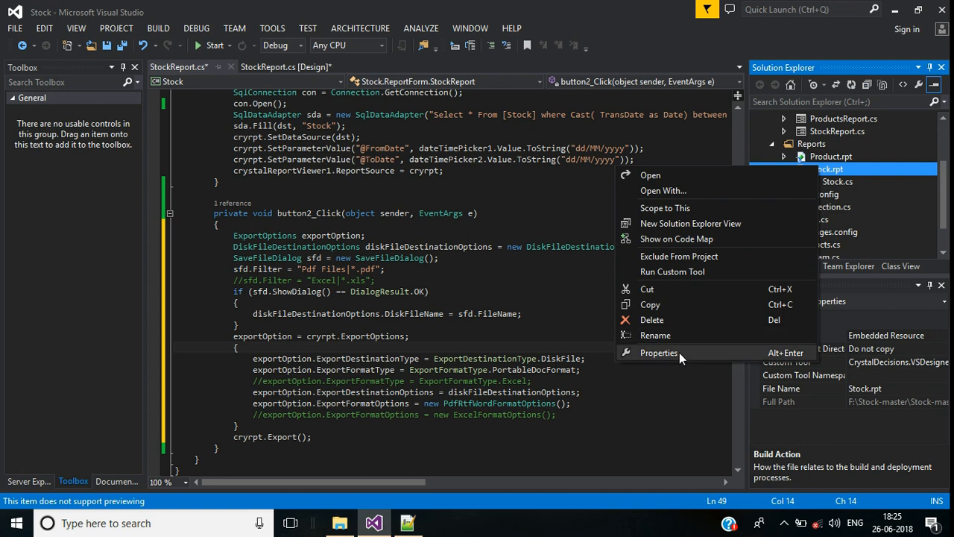
left_click(659, 352)
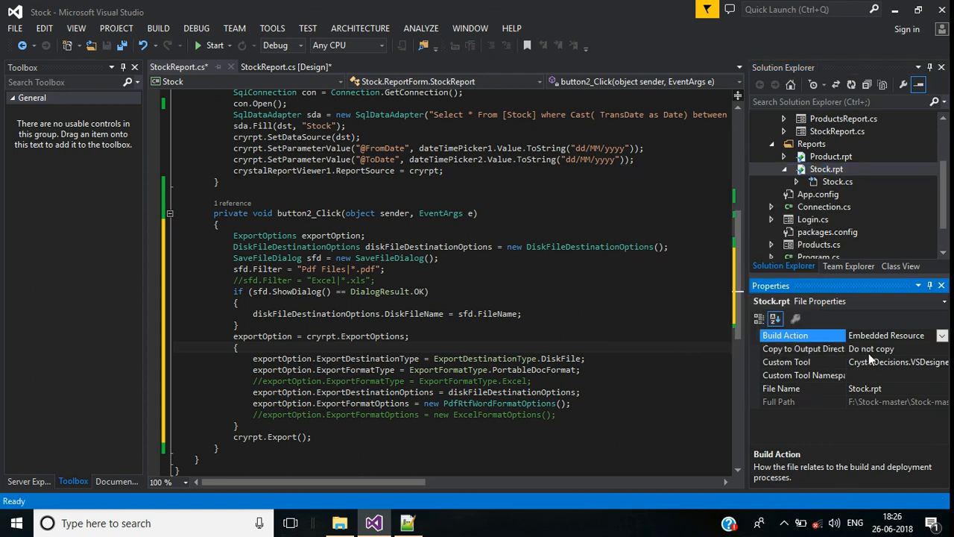
mouse_move(808, 349)
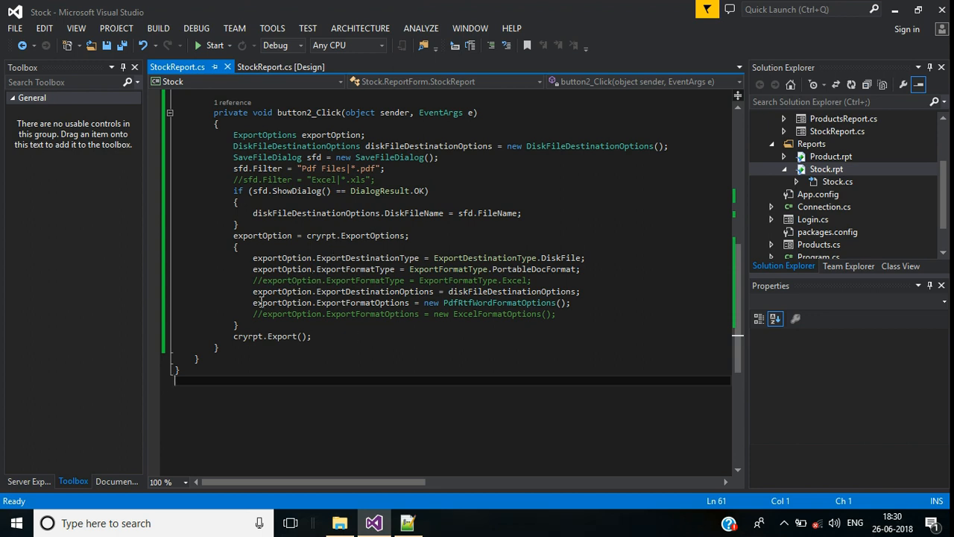
mouse_move(528, 282)
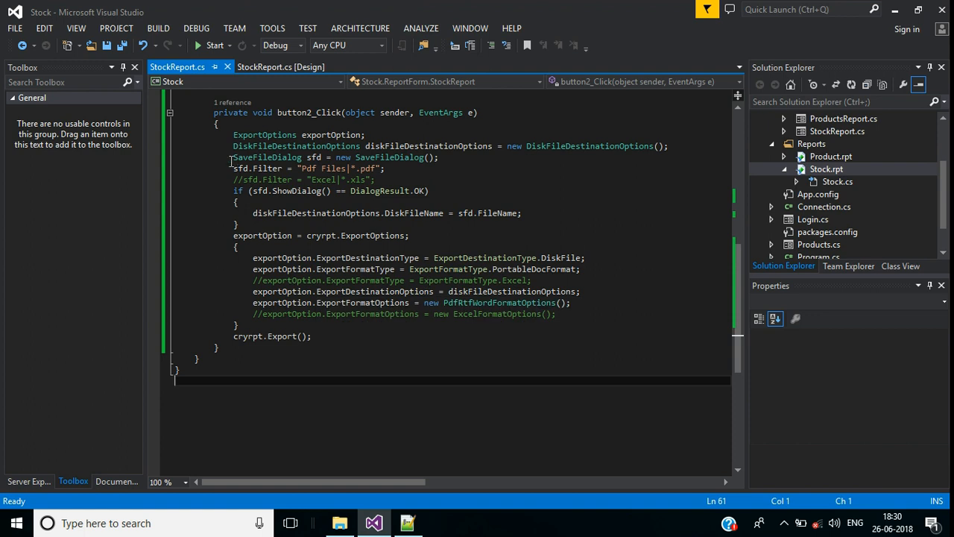
Review the SaveFileDialog lines, save, and run the Stock application to its Stock Report form
left_click_drag(230, 158, 384, 168)
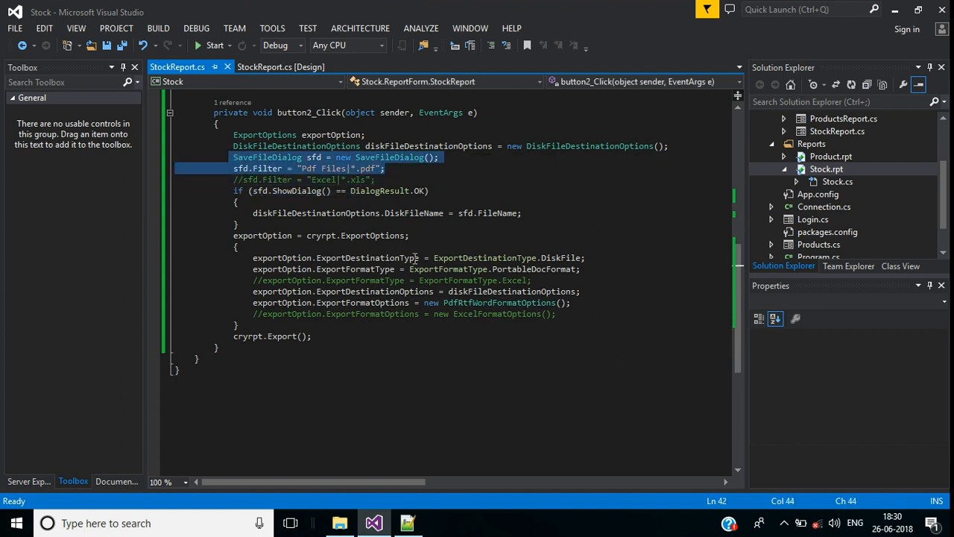
double_click(534, 268)
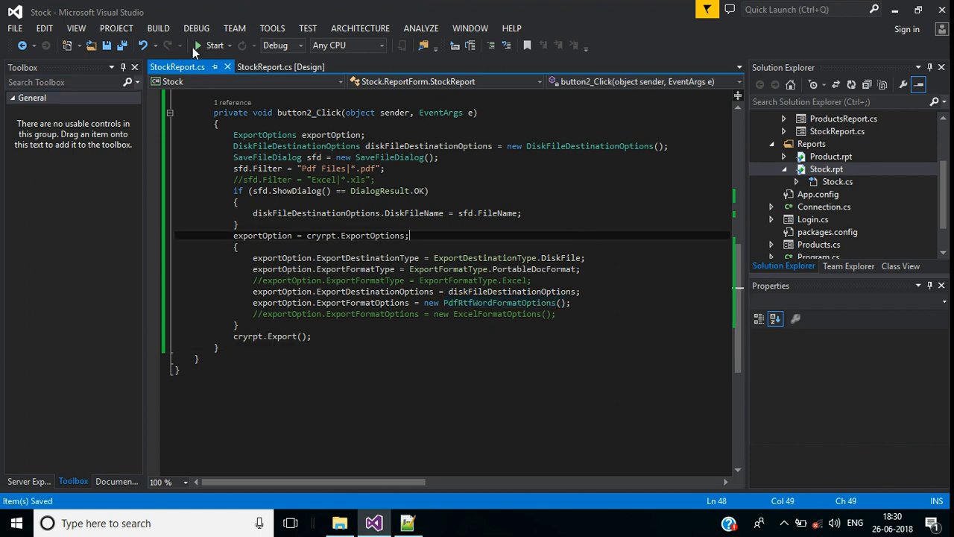
left_click(215, 45)
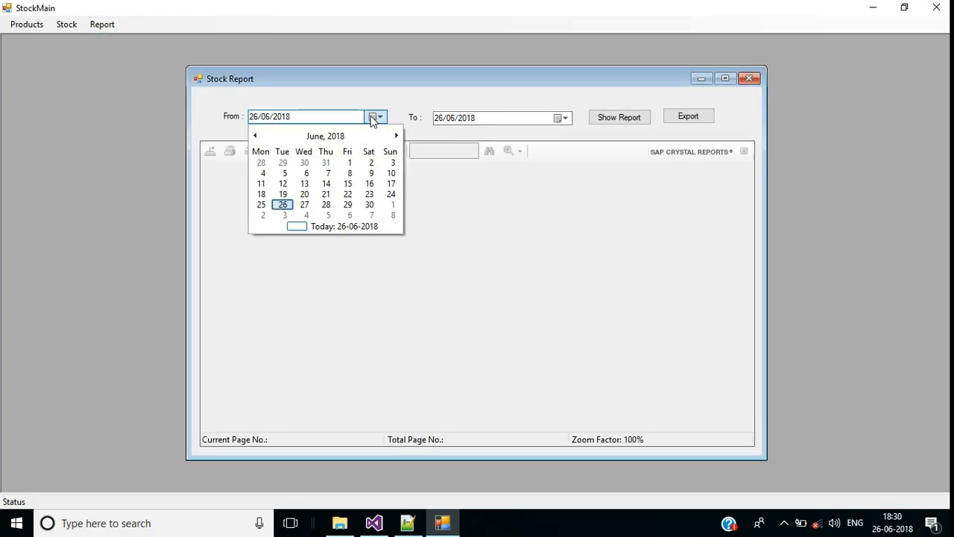
Set the From date to 01/06/2018 and show the report listing four products
left_click(349, 162)
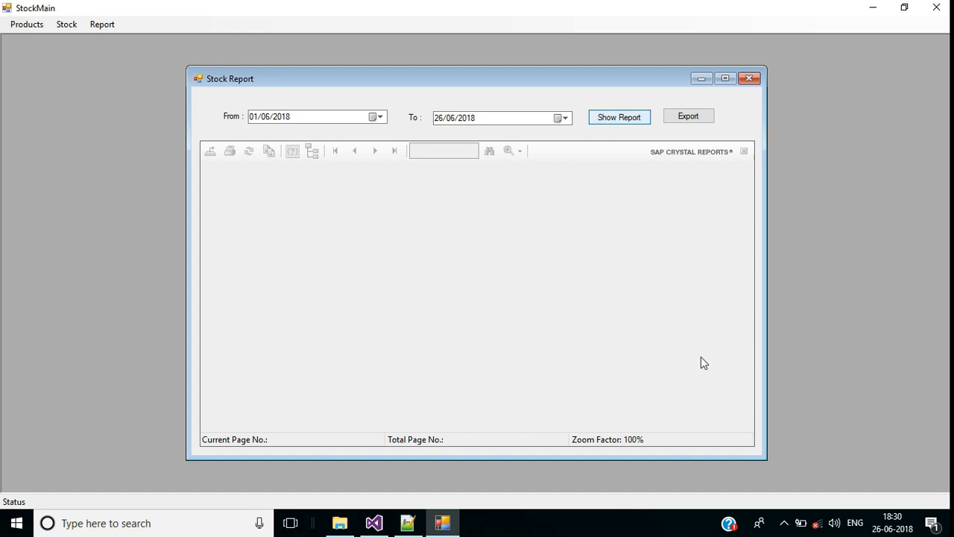
left_click(619, 116)
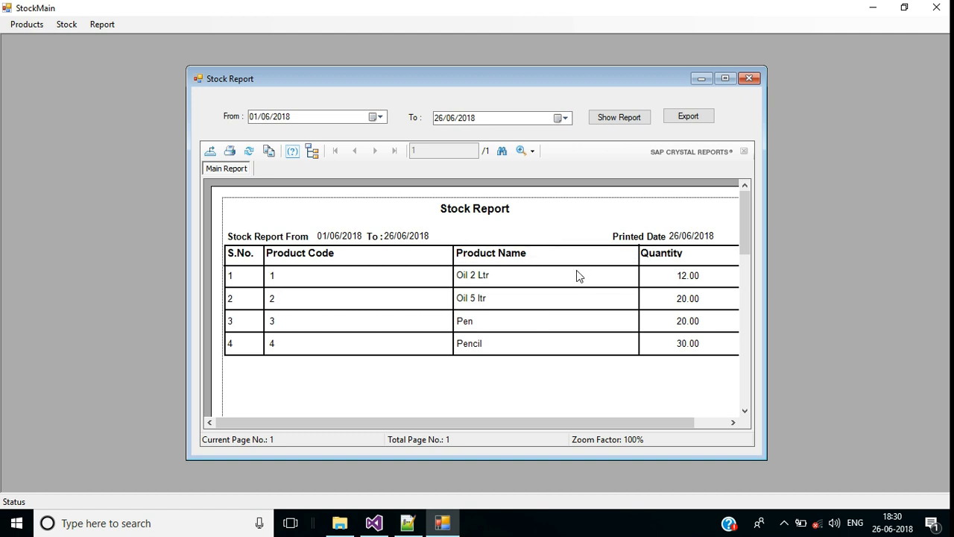
mouse_move(524, 293)
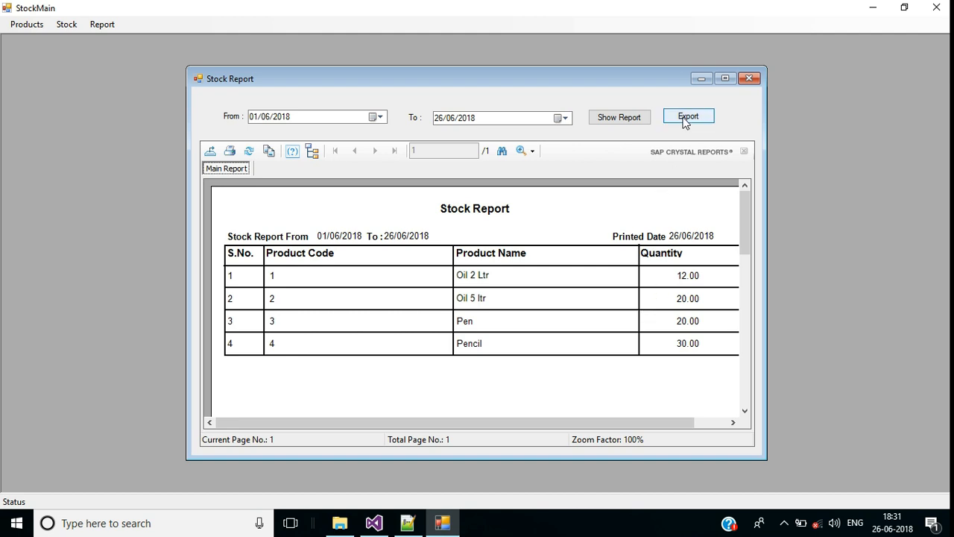
Export the report as a PDF file named ExportedPdf with Pdf Files type on the Desktop
left_click(687, 117)
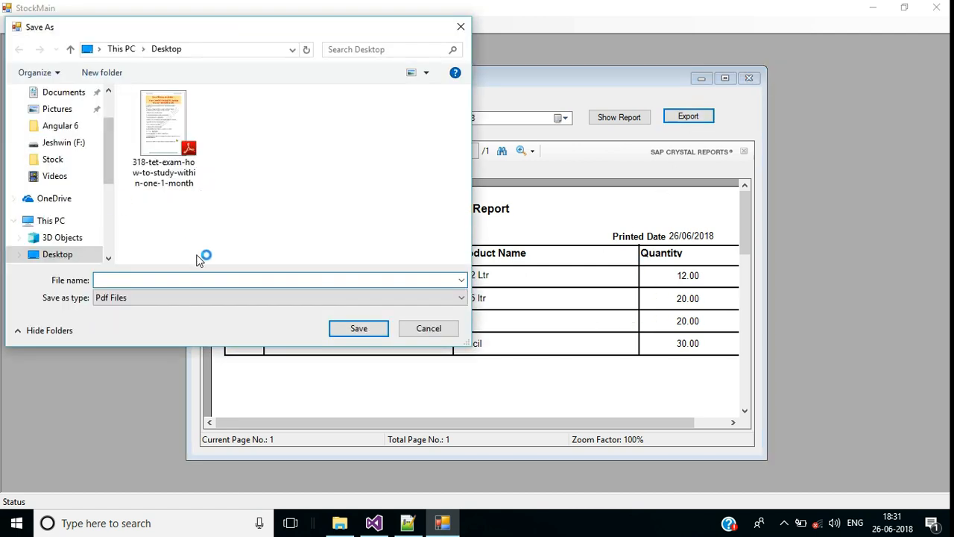
left_click(280, 280)
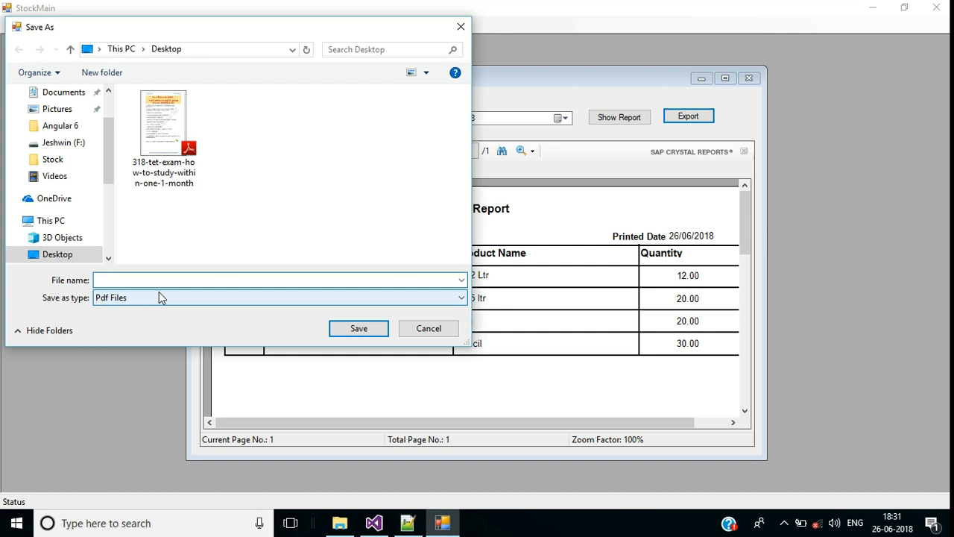
type("Export")
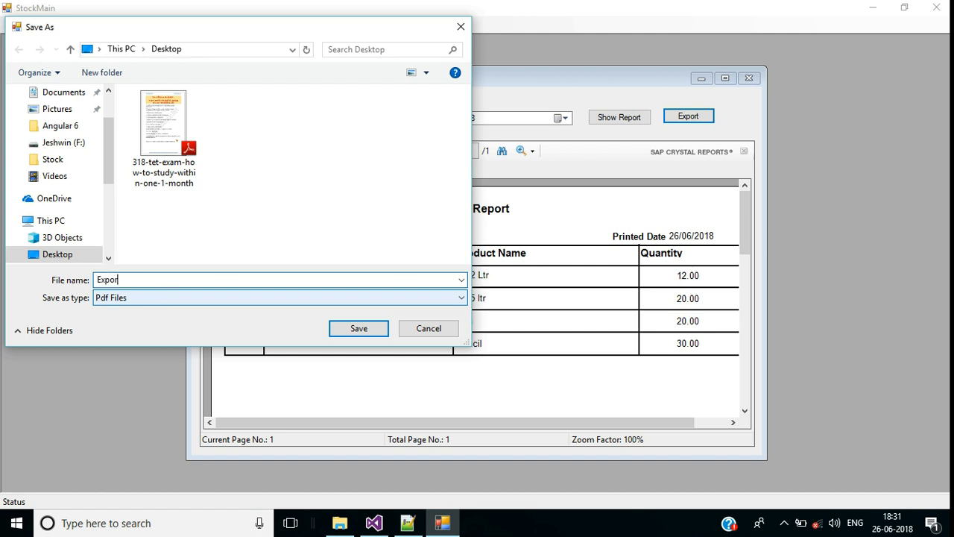
type("ed")
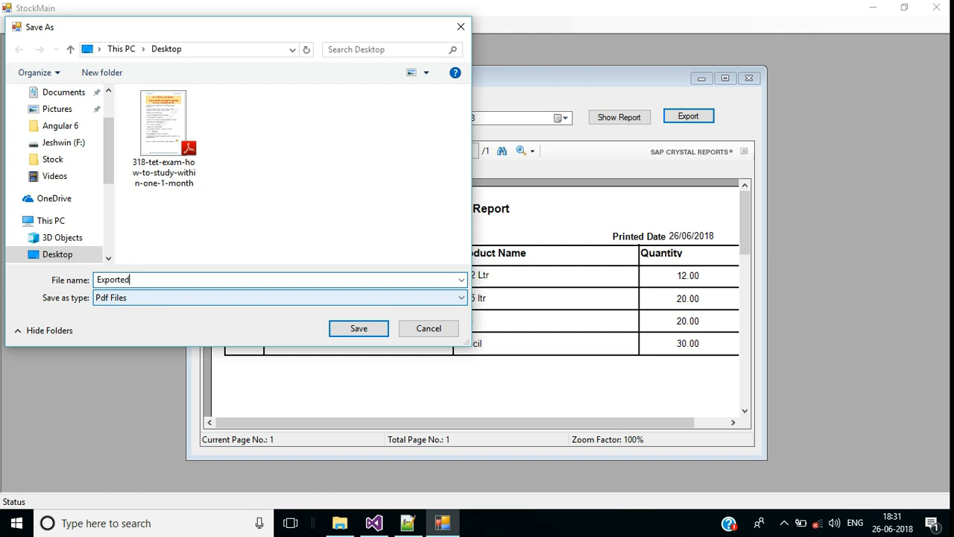
type("Pdf")
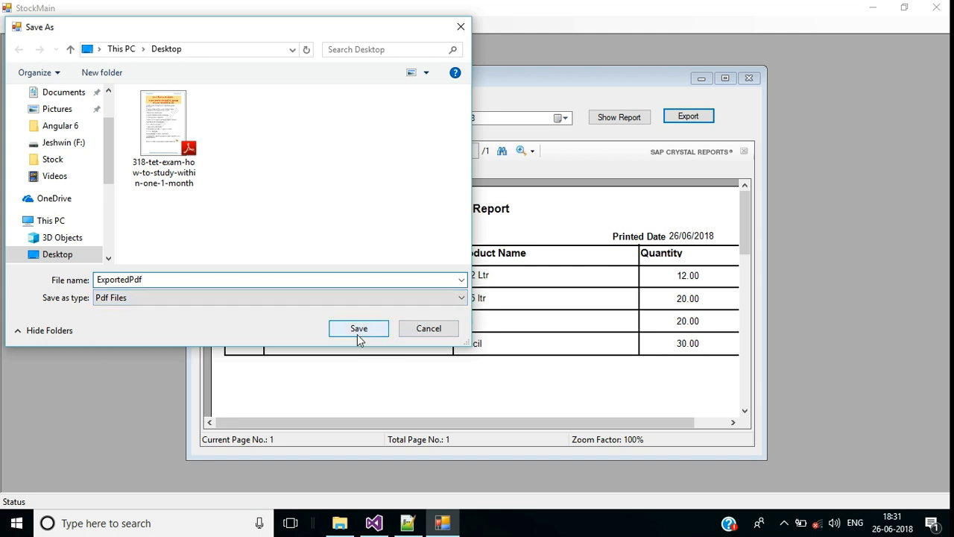
left_click(357, 328)
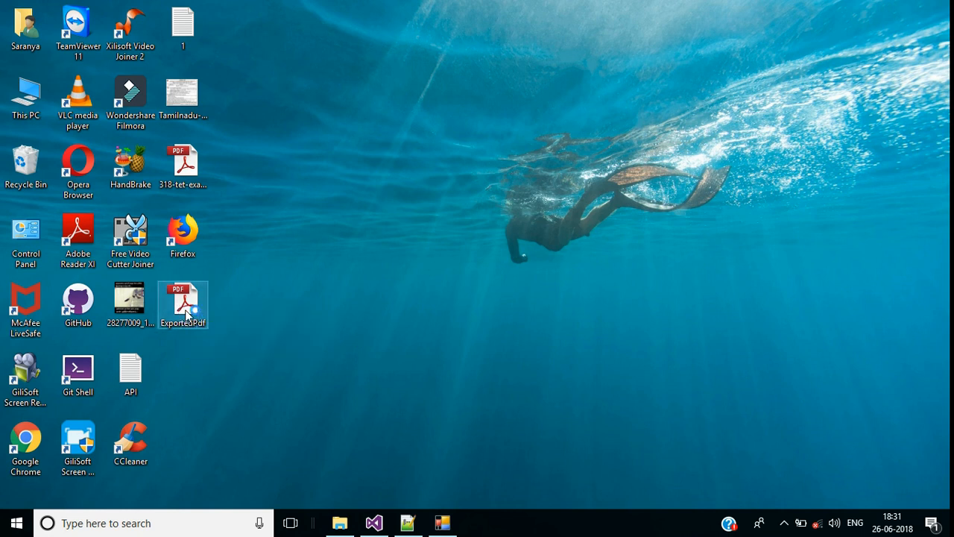
View ExportedPdf from the desktop, exit the Stock app with Yes, and stop debugging
double_click(182, 306)
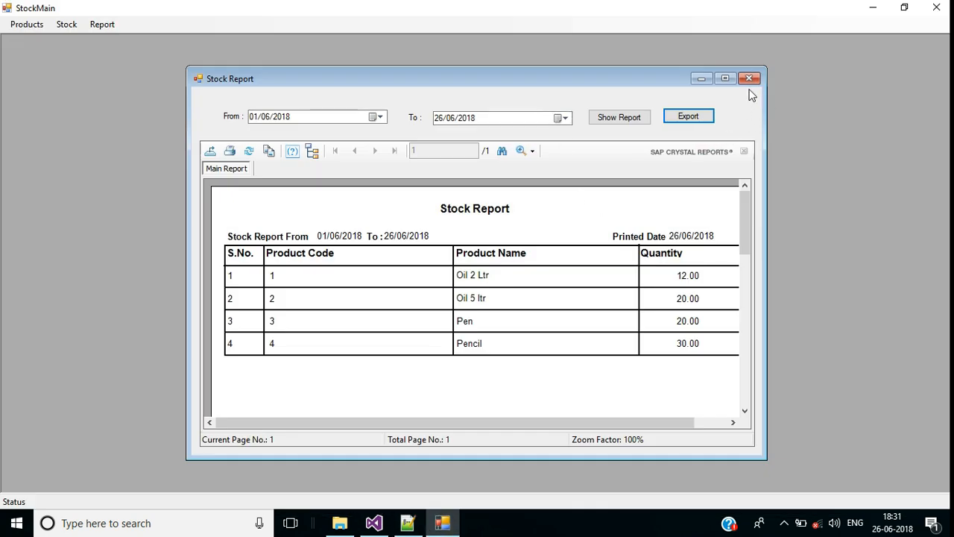
left_click(750, 77)
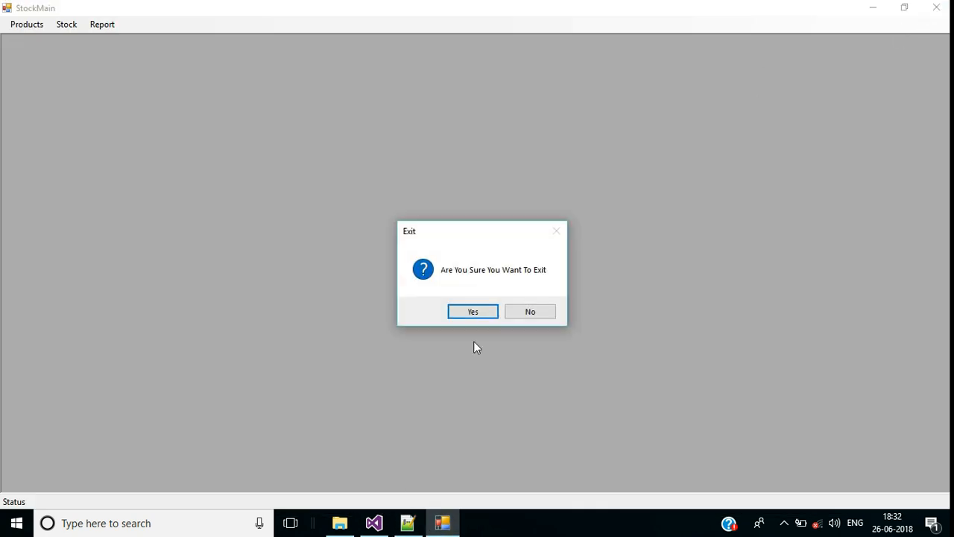
left_click(473, 311)
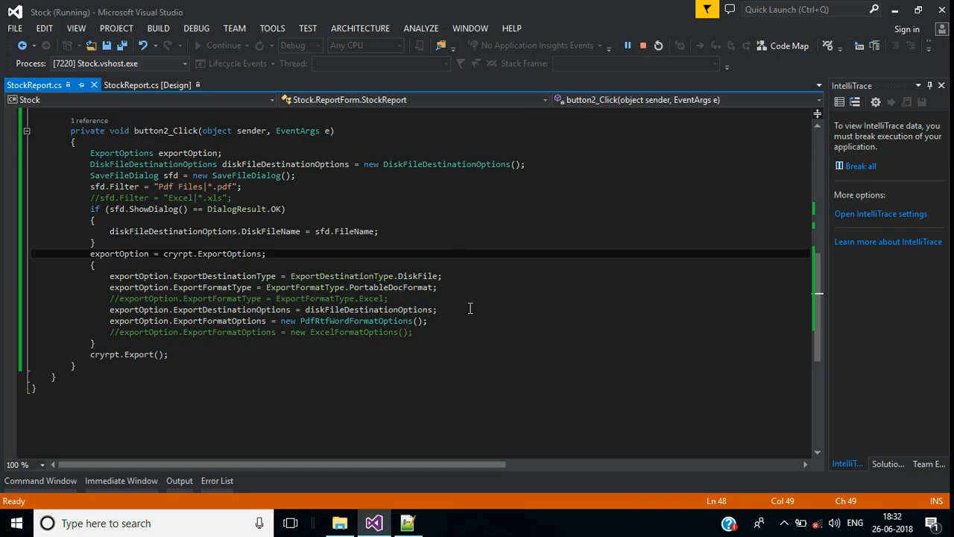
left_click(643, 45)
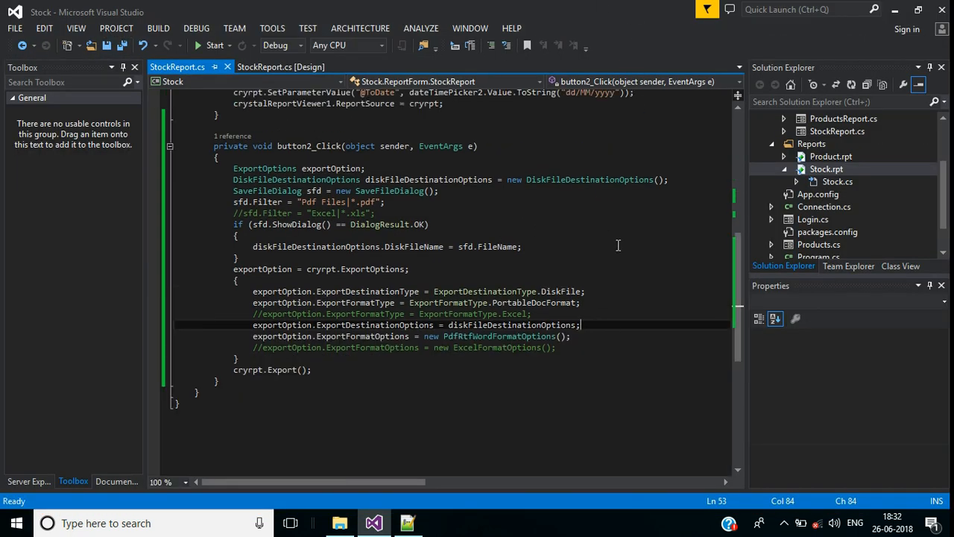
Comment out the PDF filter and format lines so the handler targets Excel, then start the app
left_click(234, 202)
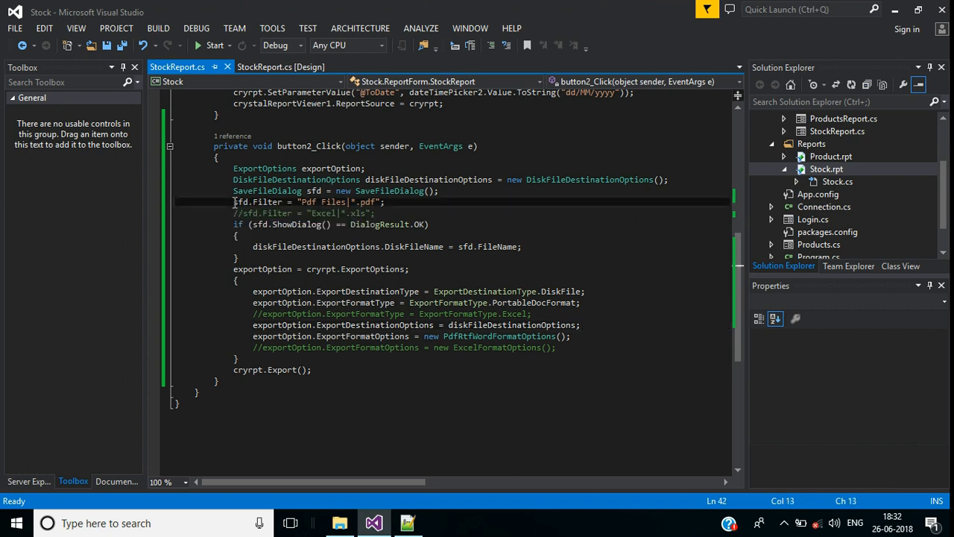
type("//")
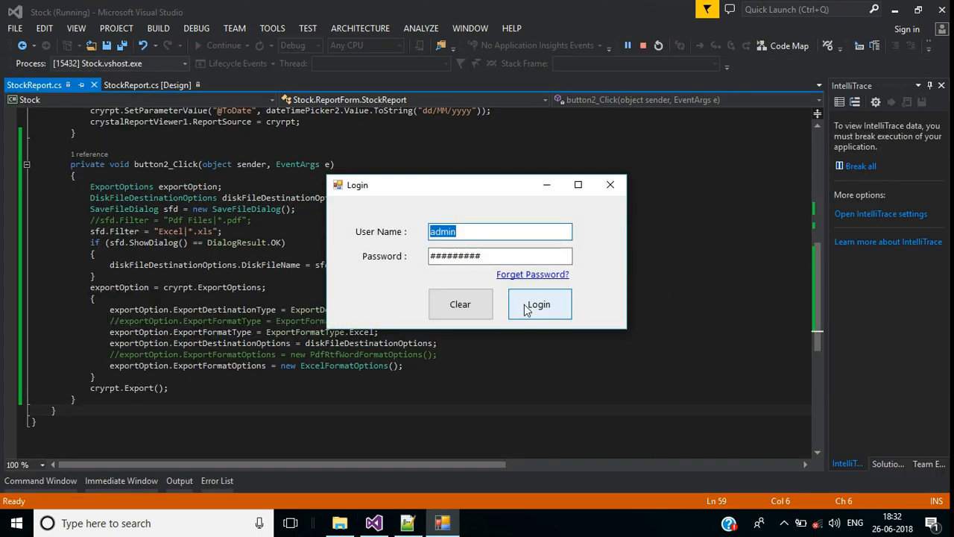
Log in, show the 01/06/2018 to 26/06/2018 stock report, and start its Excel export
left_click(540, 304)
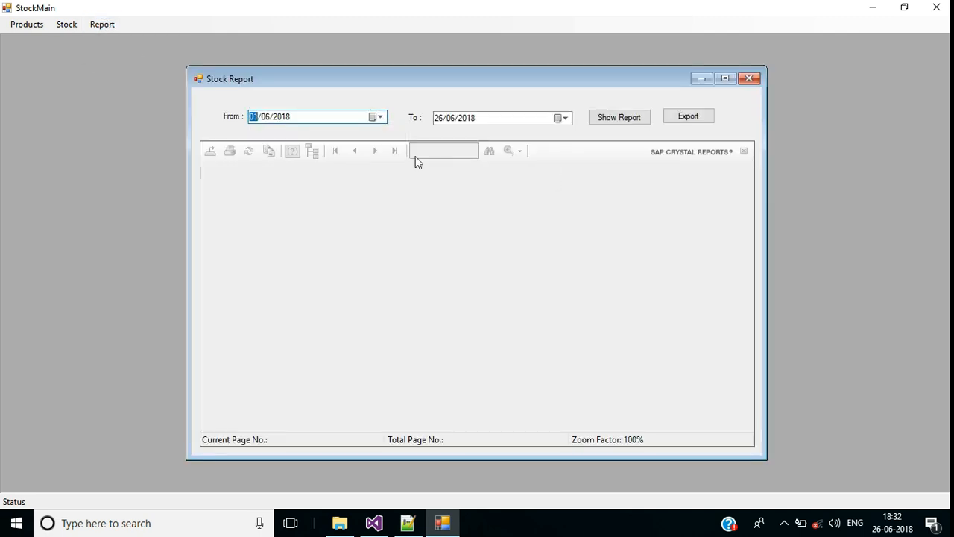
left_click(618, 116)
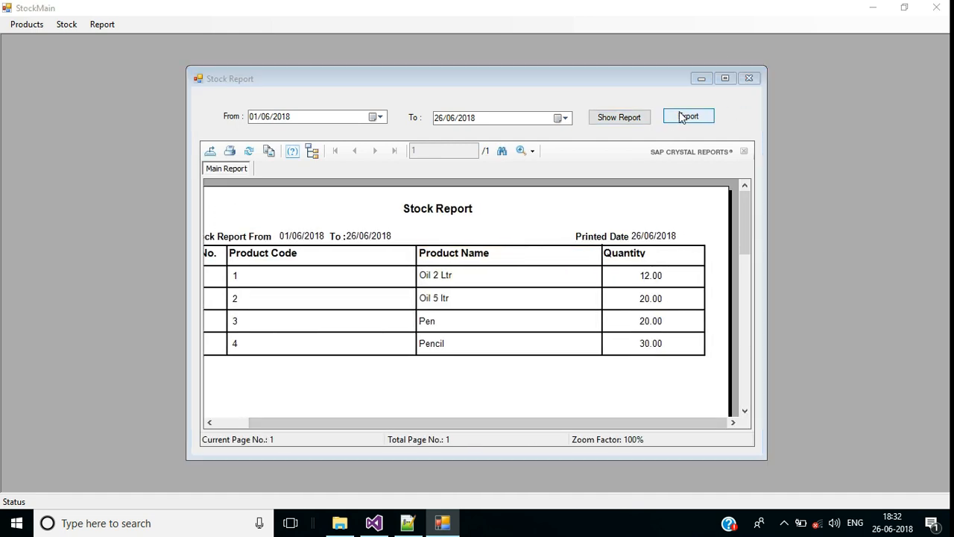
left_click(689, 117)
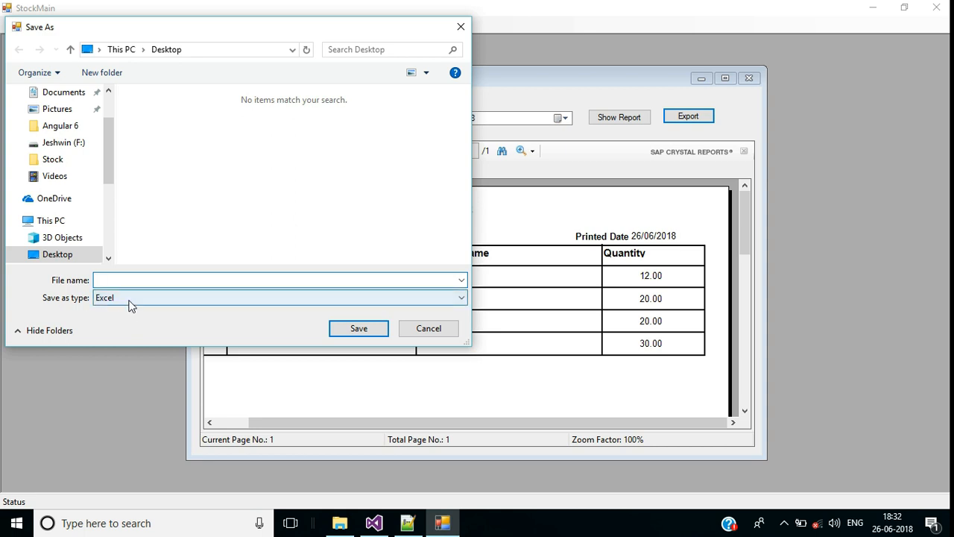
Save the report as ExportedExcel on the Desktop and view its four products in Excel
left_click(281, 280)
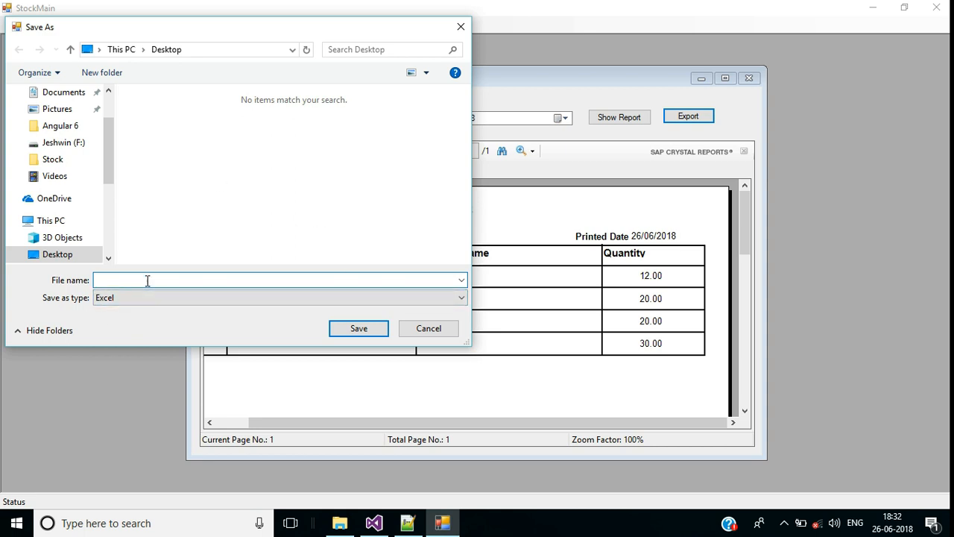
type("ExportedExcel")
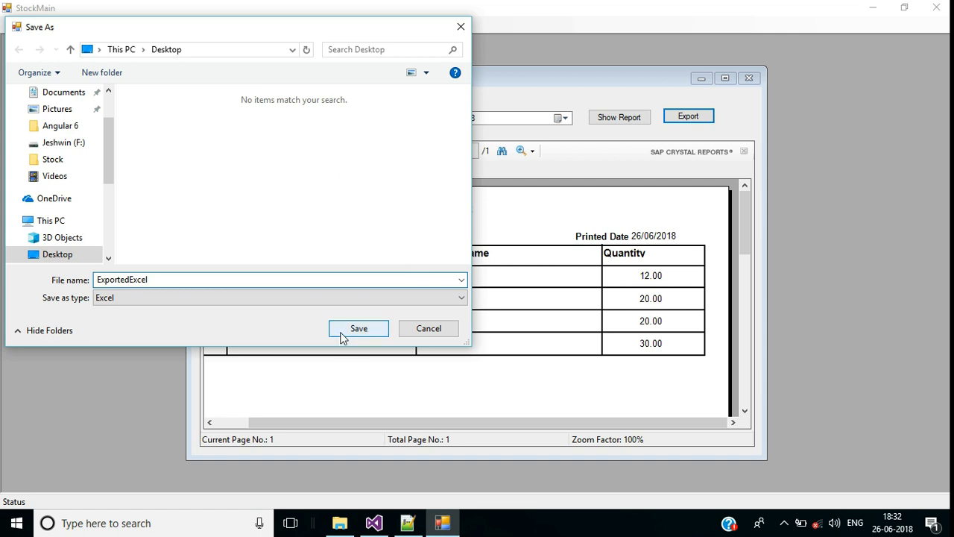
left_click(358, 328)
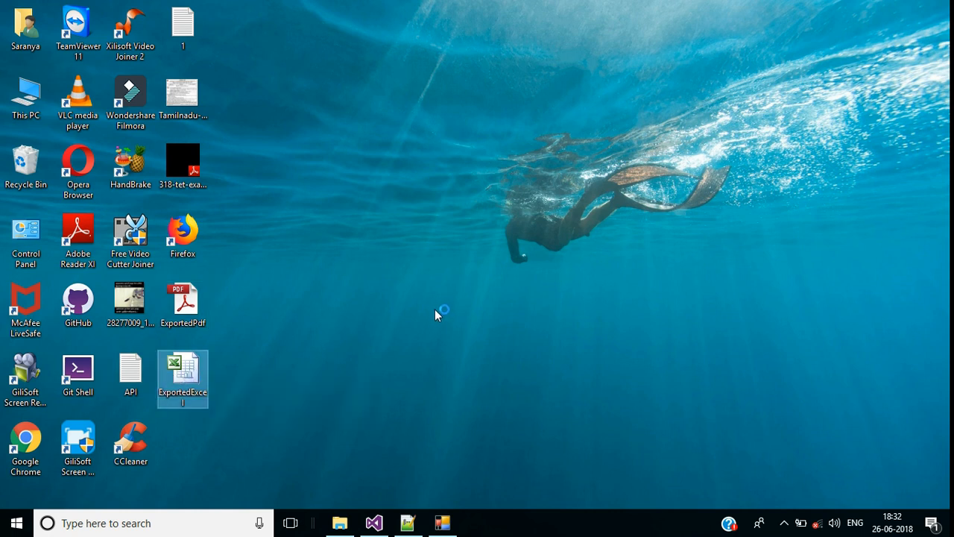
double_click(182, 378)
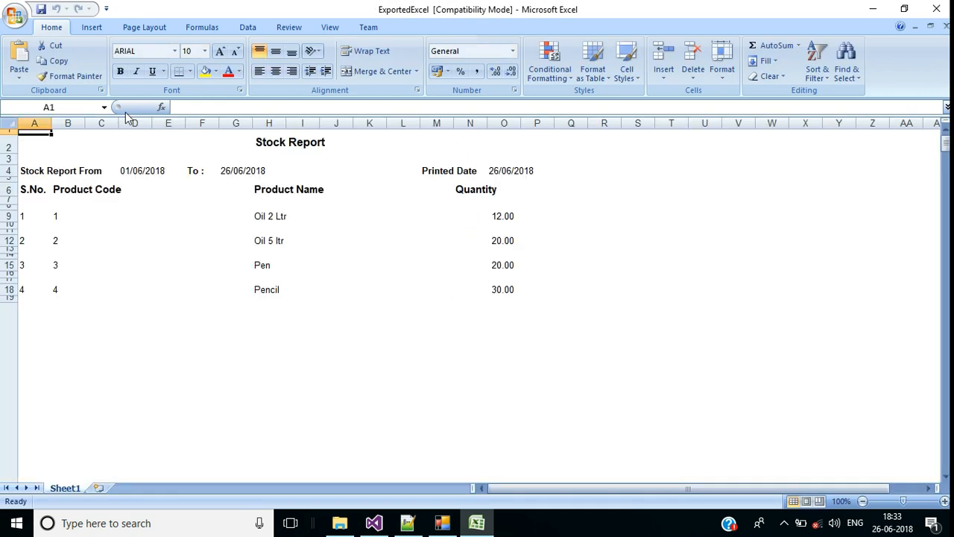
mouse_move(561, 266)
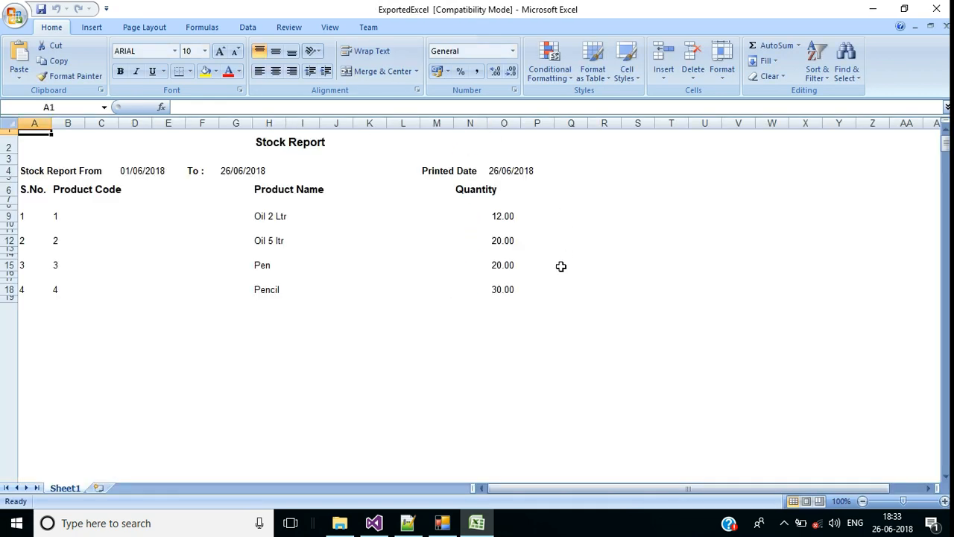